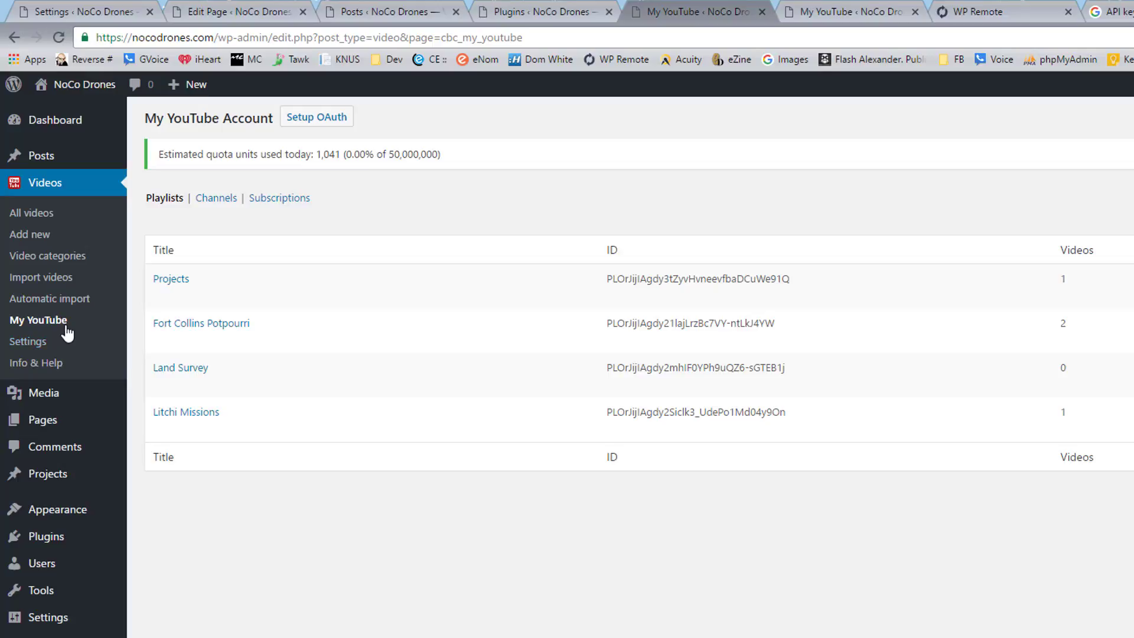
pyautogui.moveTo(700, 408)
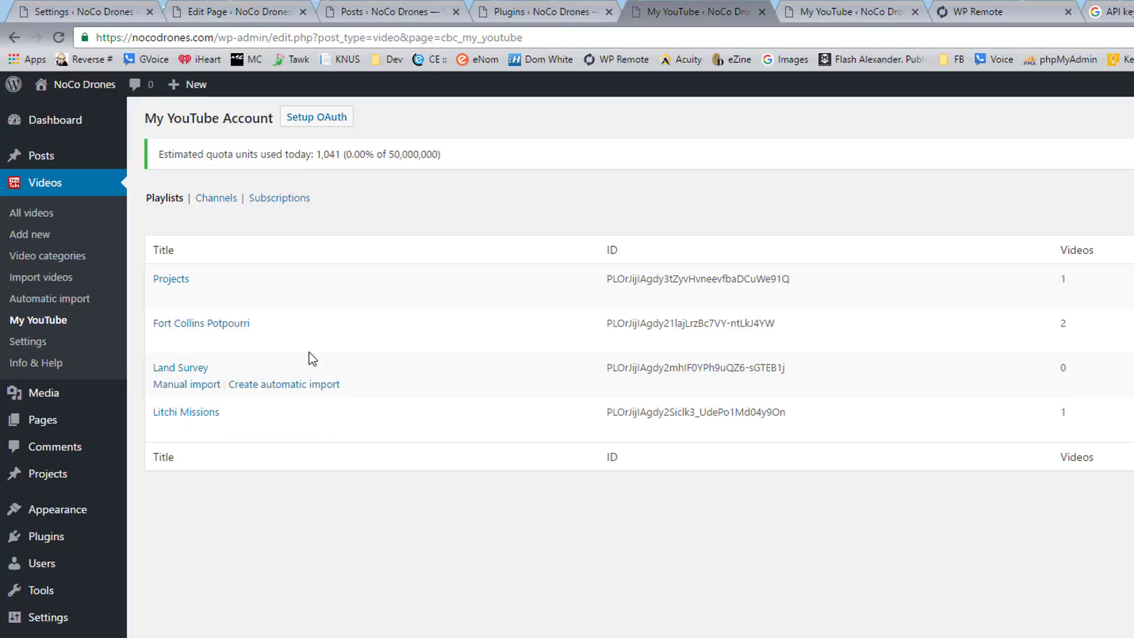
# View the automatic import list showing the Litchi Missions and NoCo Drones FC Potpourri playlists active
pyautogui.click(51, 297)
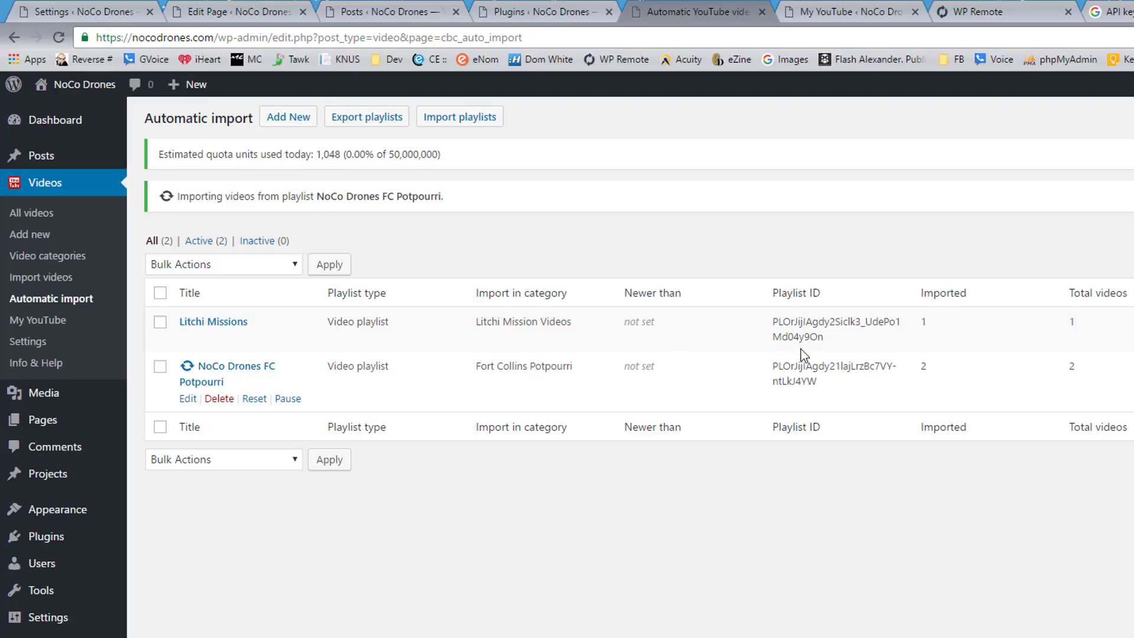
pyautogui.moveTo(365, 217)
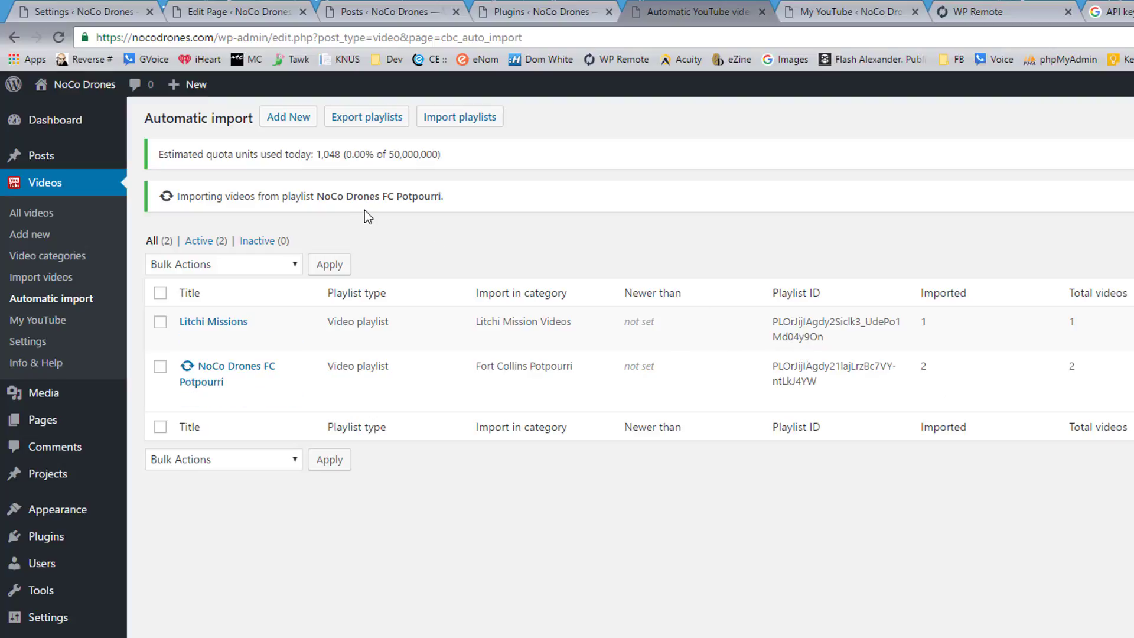
pyautogui.moveTo(146, 189)
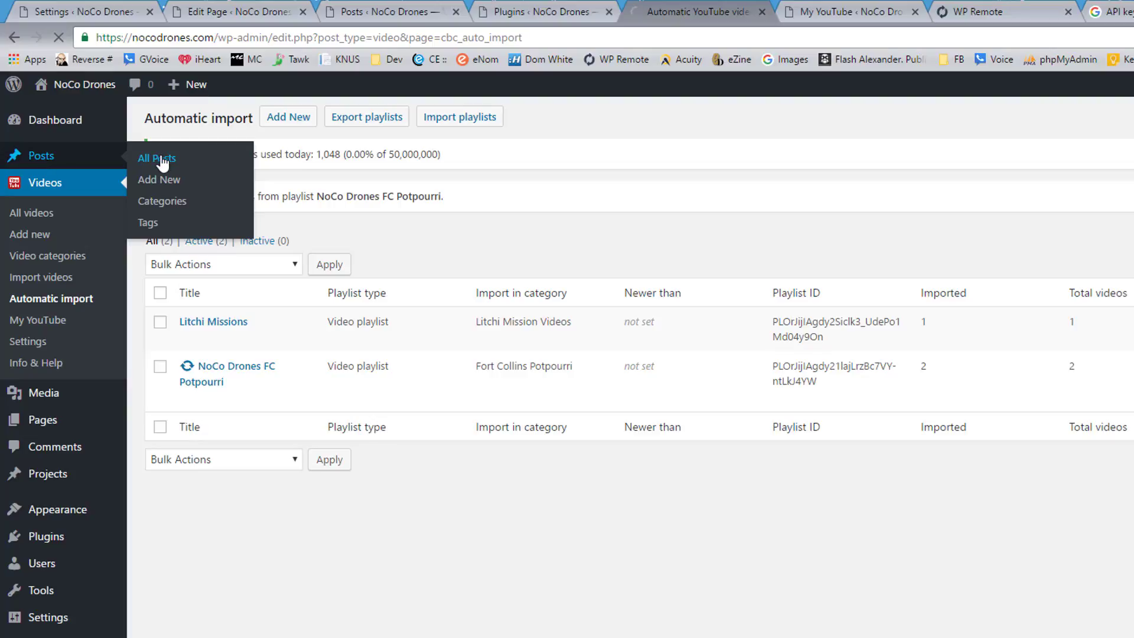
# View the installed plugins list down to the active YouTube Video to Post plugin
pyautogui.click(156, 159)
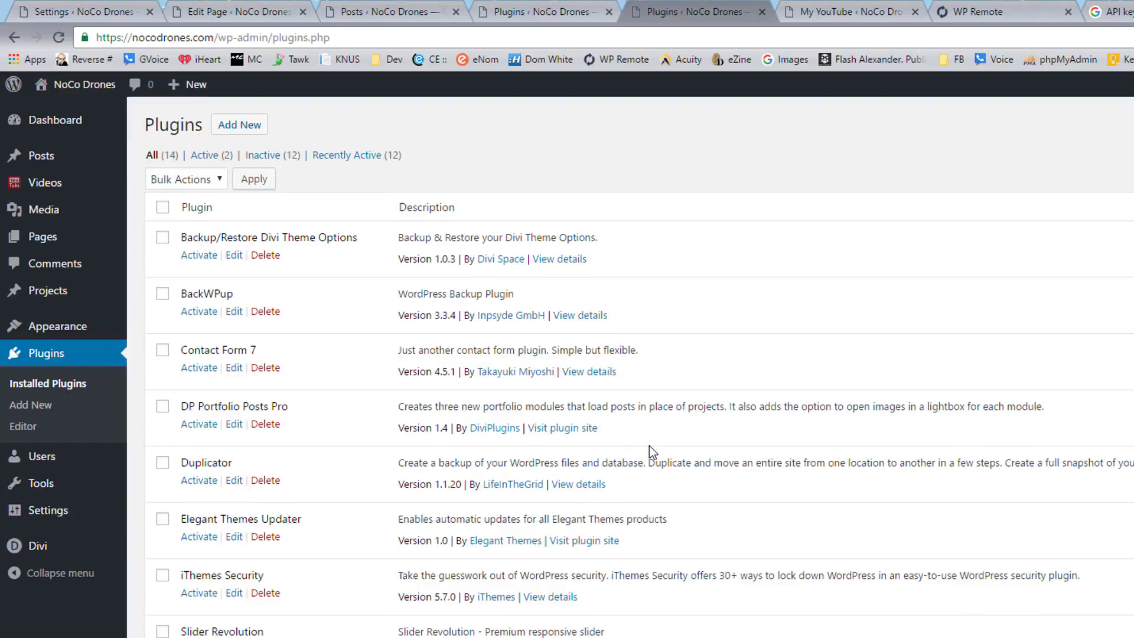
pyautogui.scroll(-3)
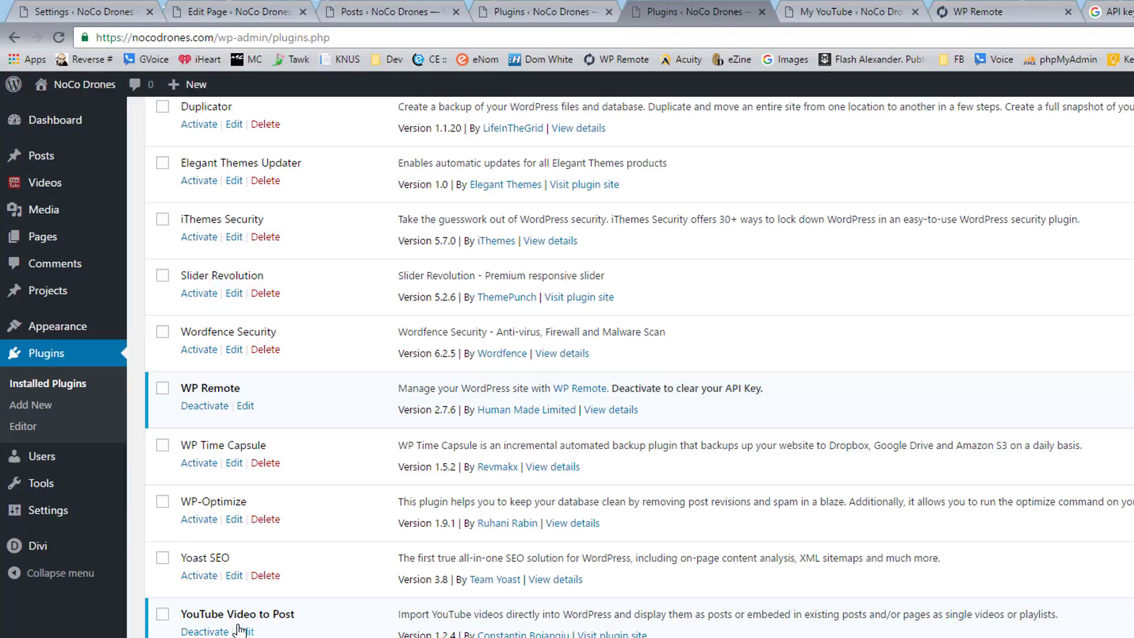
pyautogui.moveTo(204, 405)
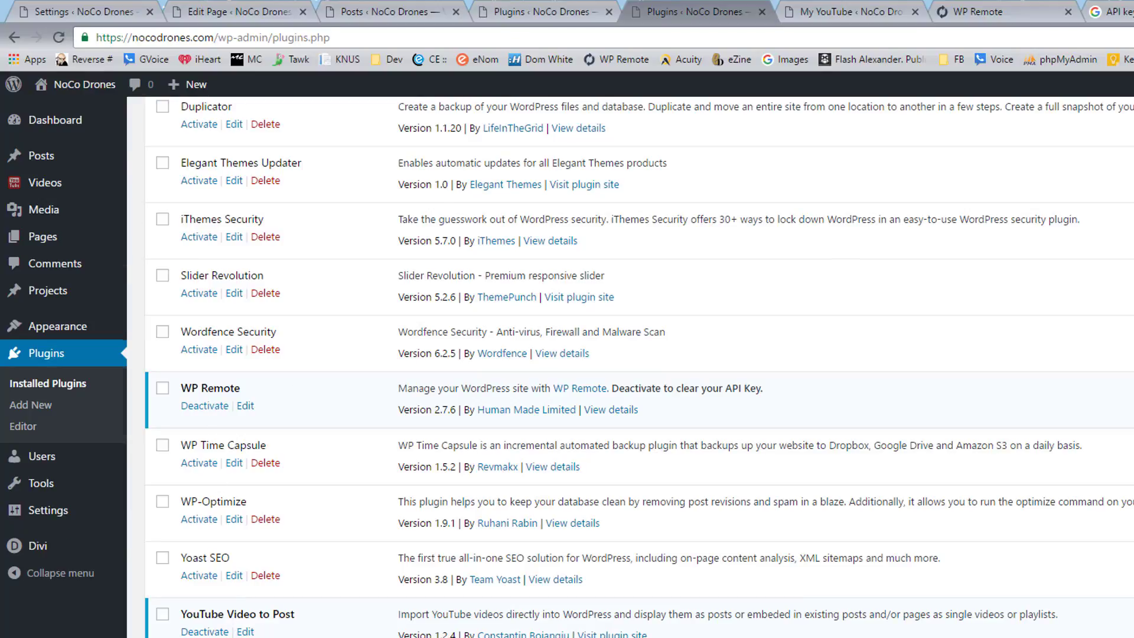
# Restore all three trashed posts (English Ranch Park, Boxelder Ditch, Traffic Circle) via bulk Restore
pyautogui.click(42, 155)
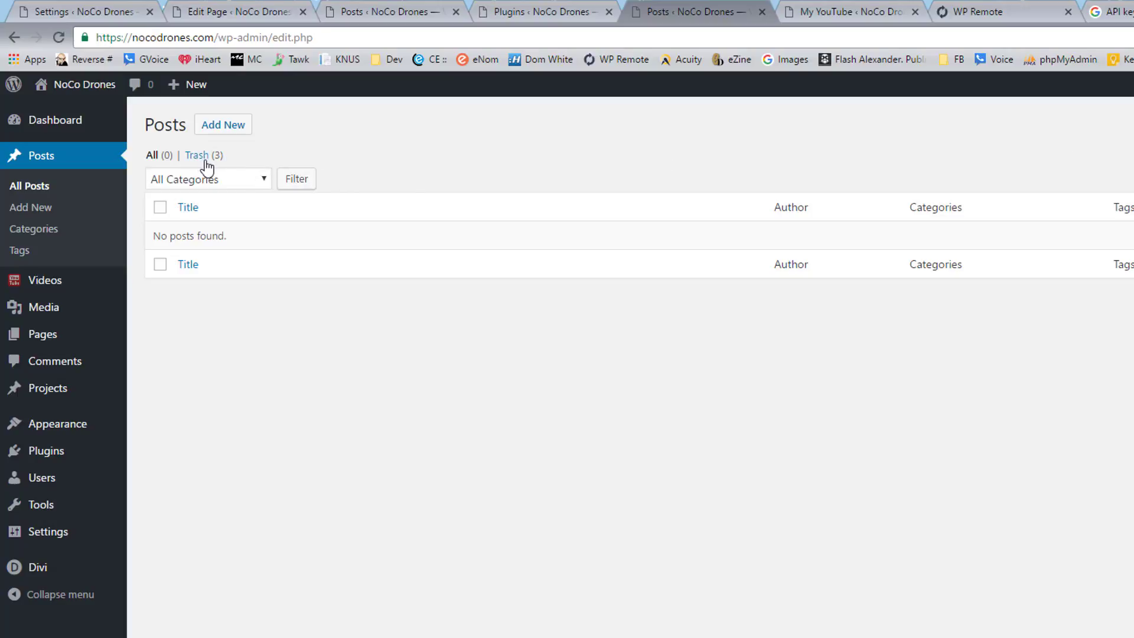
pyautogui.click(196, 156)
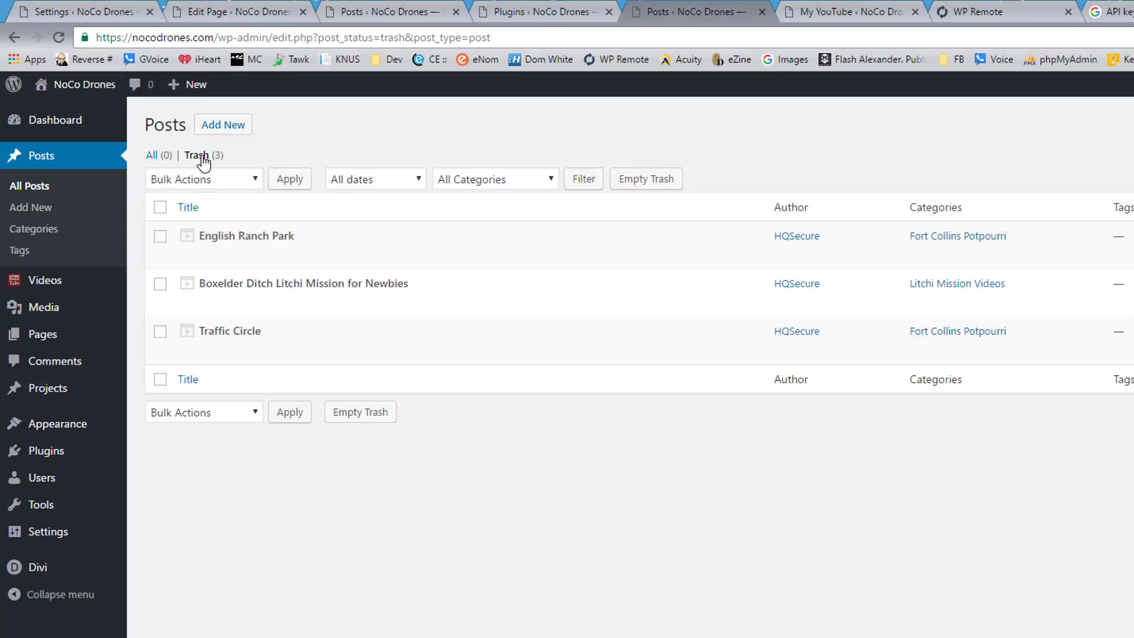
pyautogui.click(160, 208)
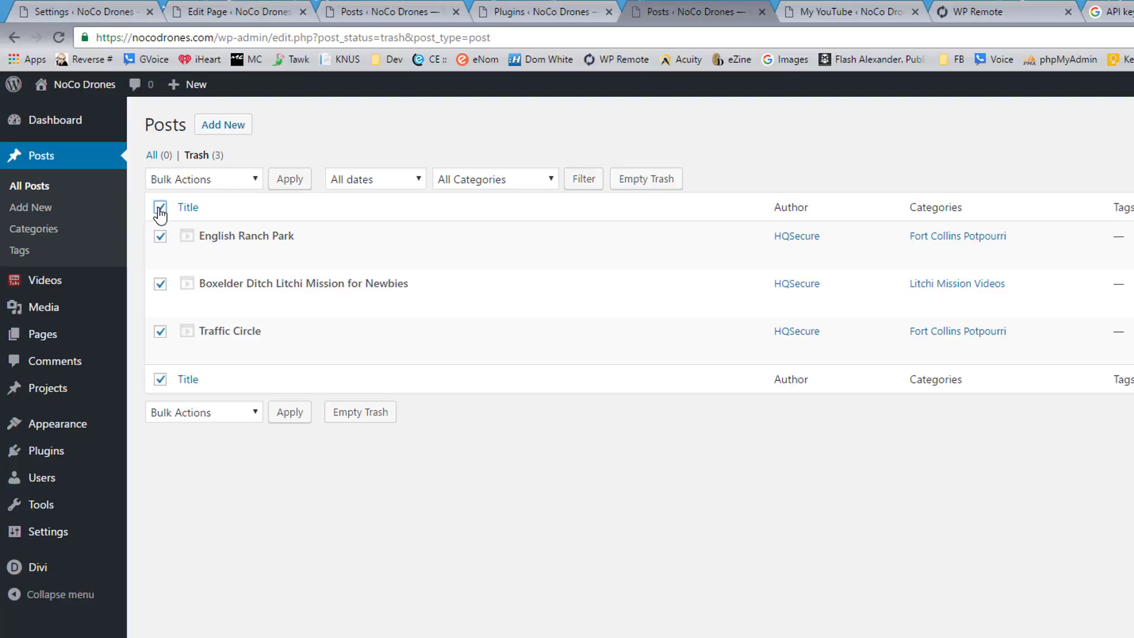
pyautogui.click(160, 208)
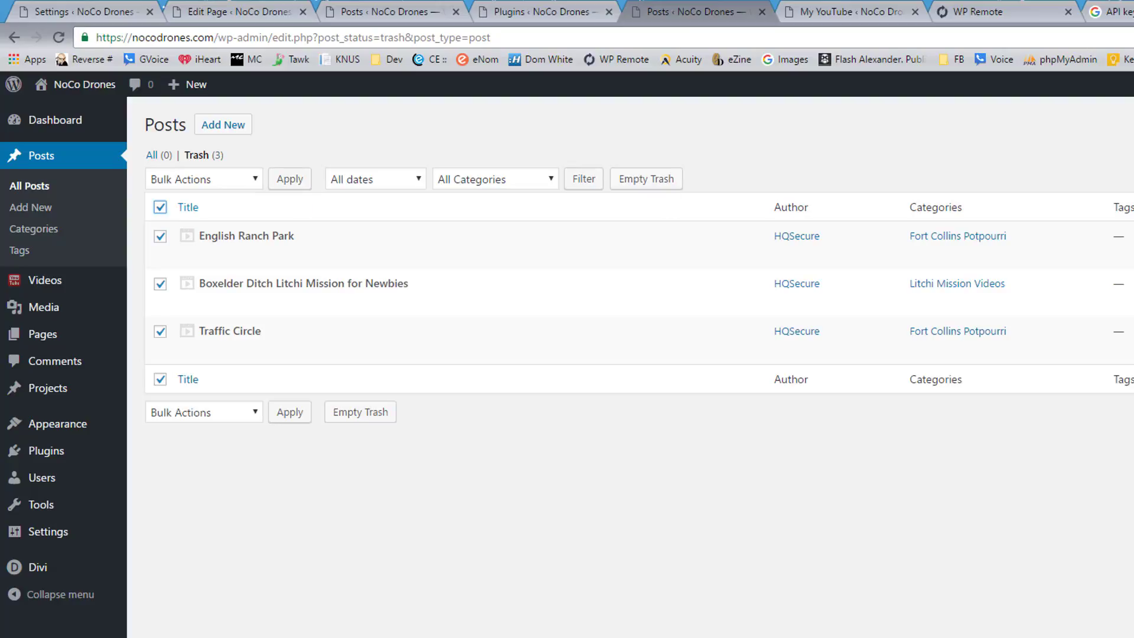
pyautogui.click(203, 178)
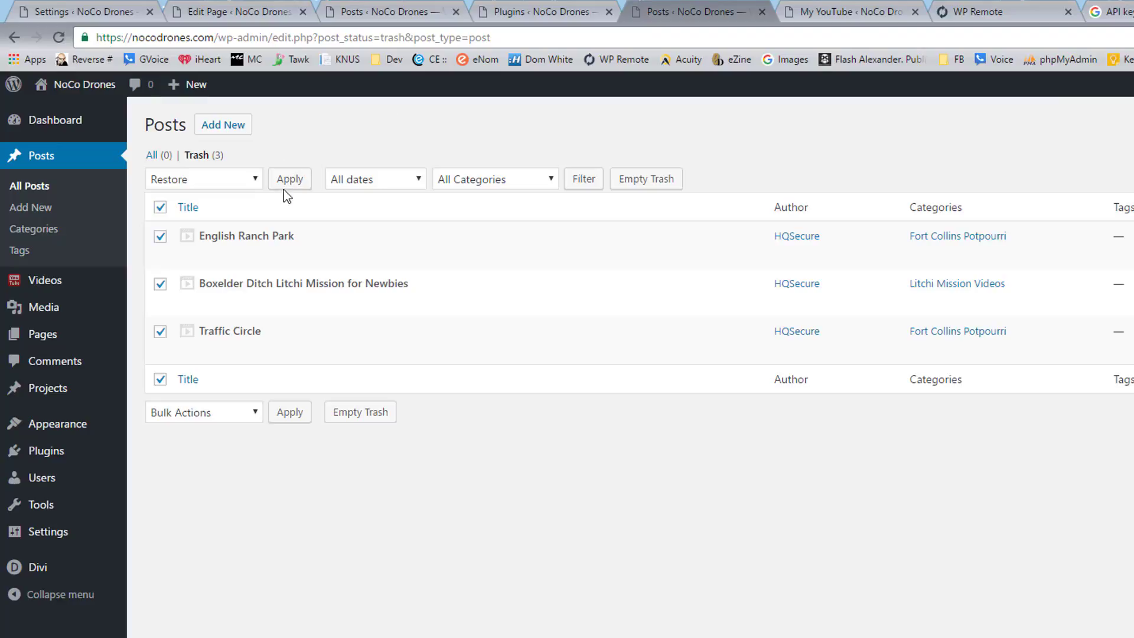
pyautogui.click(288, 178)
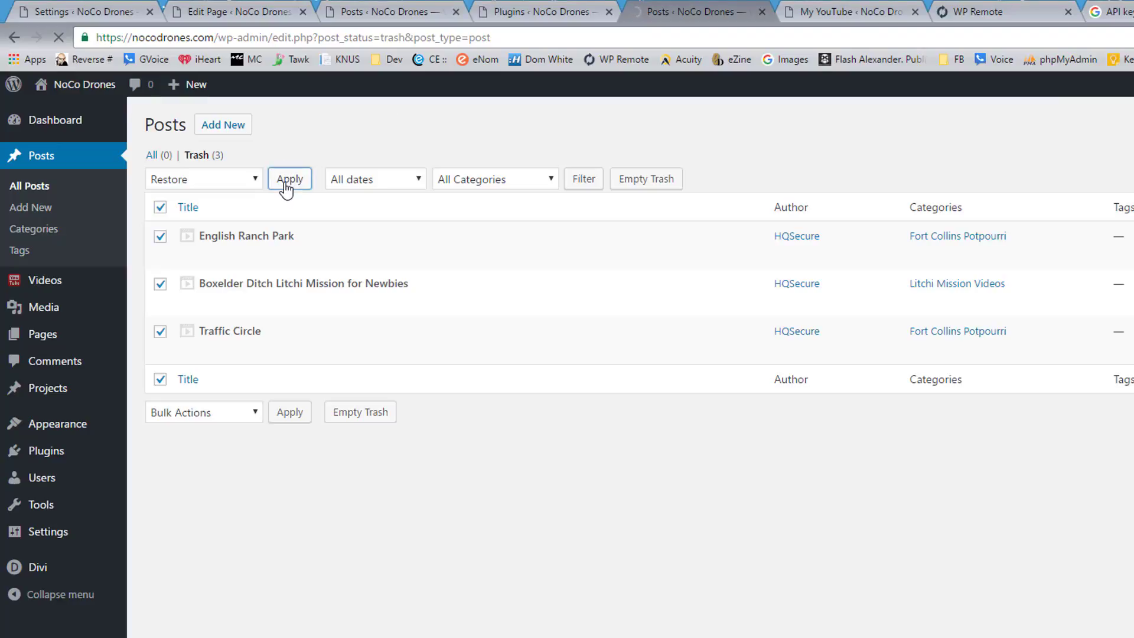
pyautogui.click(288, 178)
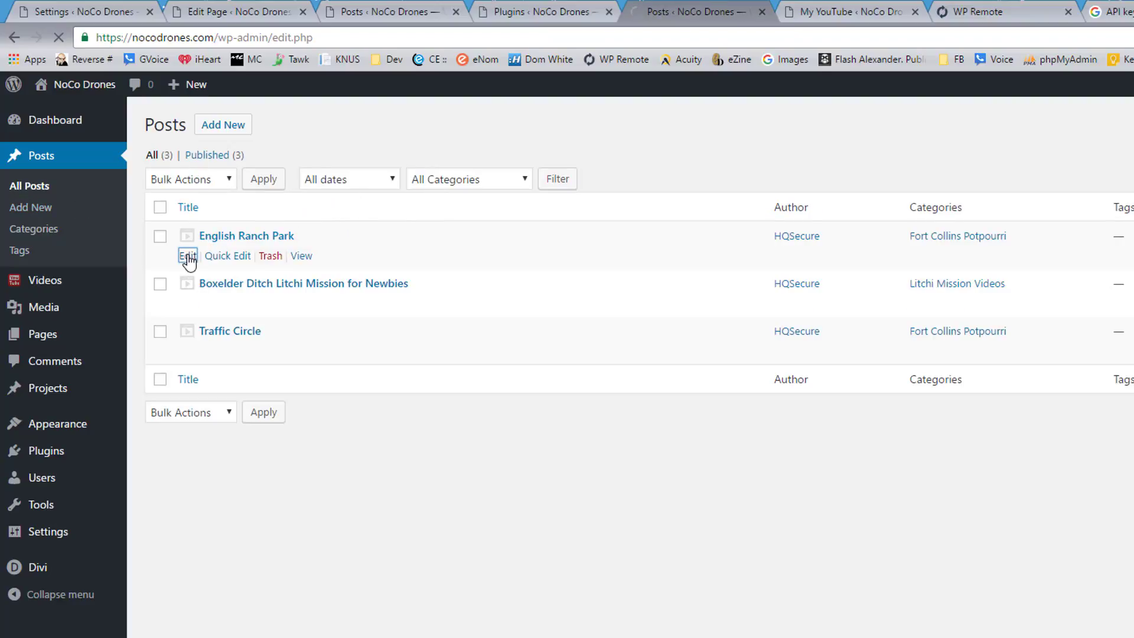
# Edit the English Ranch Park post and inspect its one-line body with no embedded video
pyautogui.click(188, 255)
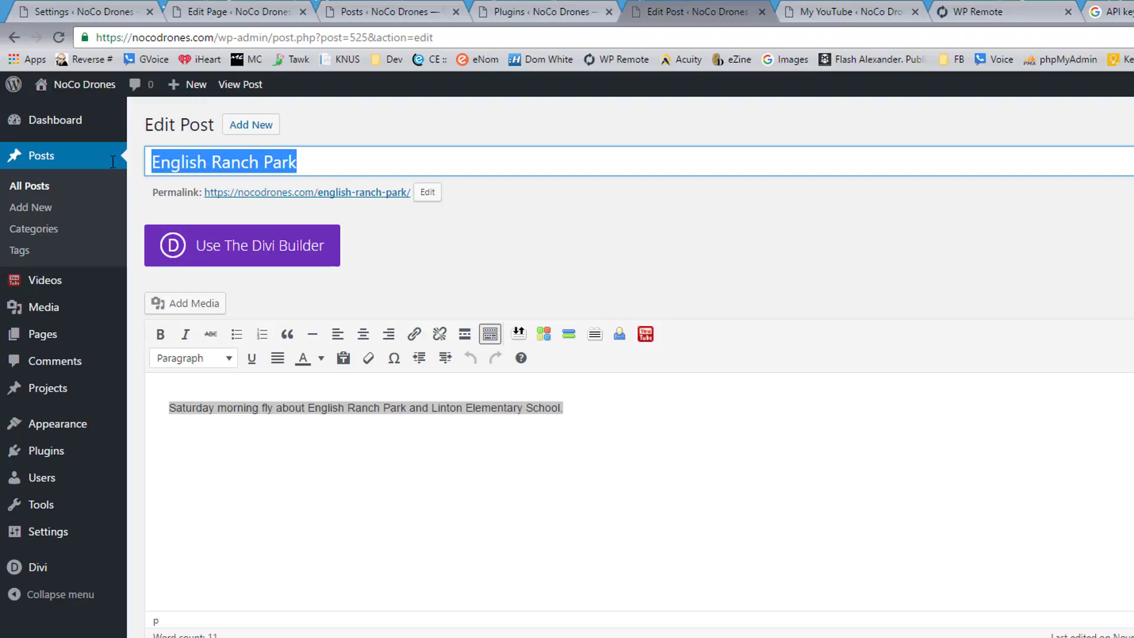
pyautogui.tripleClick(365, 408)
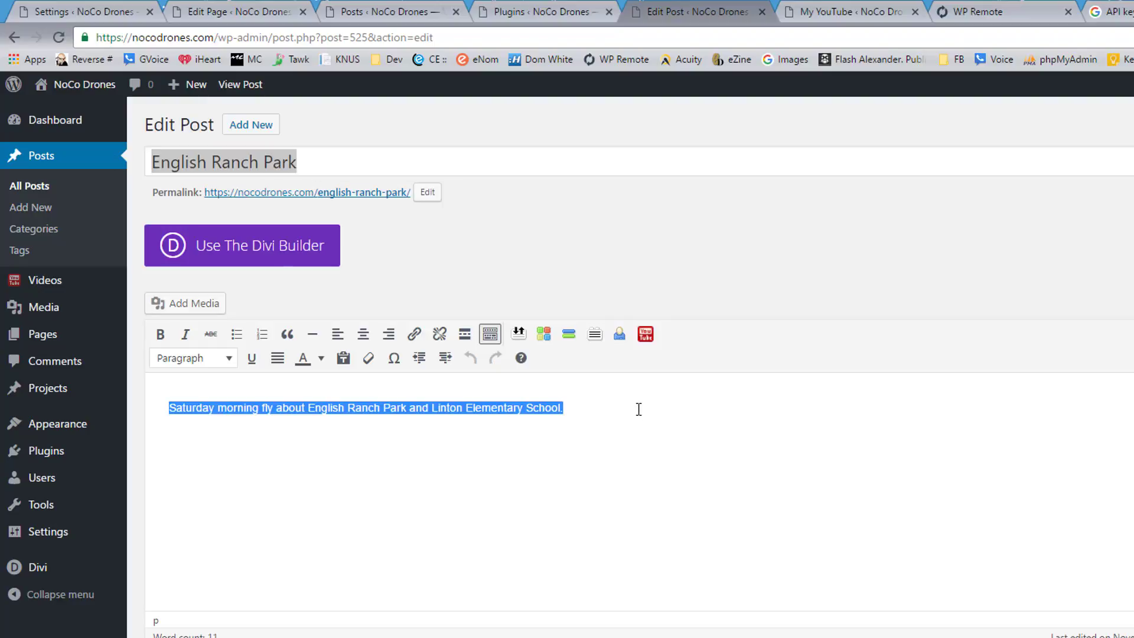
pyautogui.moveTo(345, 183)
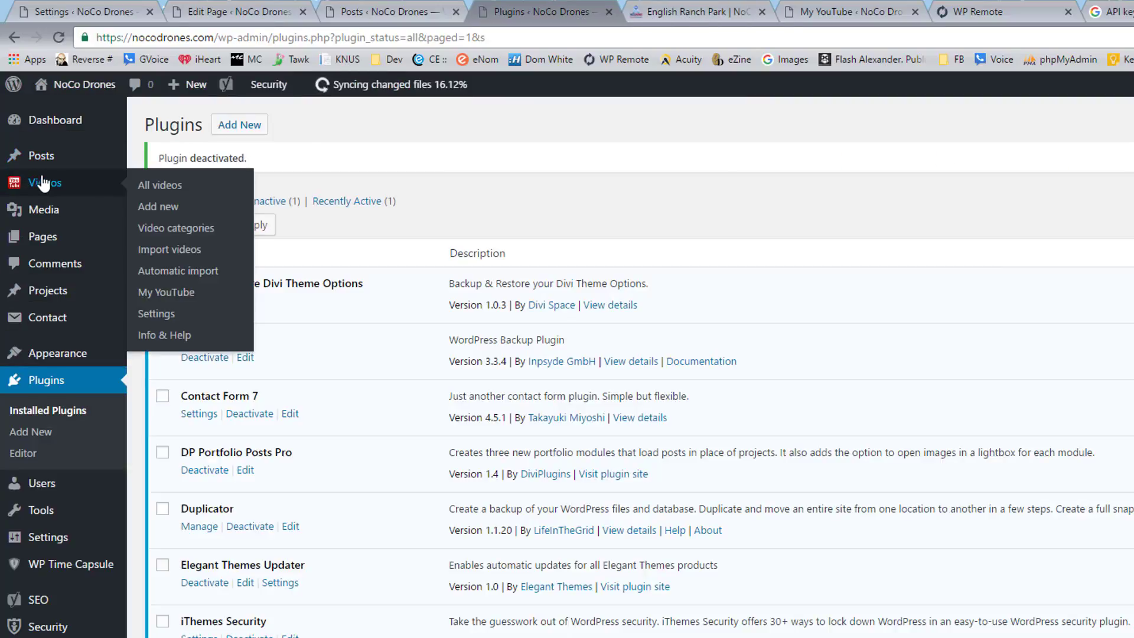
# Review the video plugin's Post options, then view the My YouTube Account playlists page
pyautogui.click(156, 313)
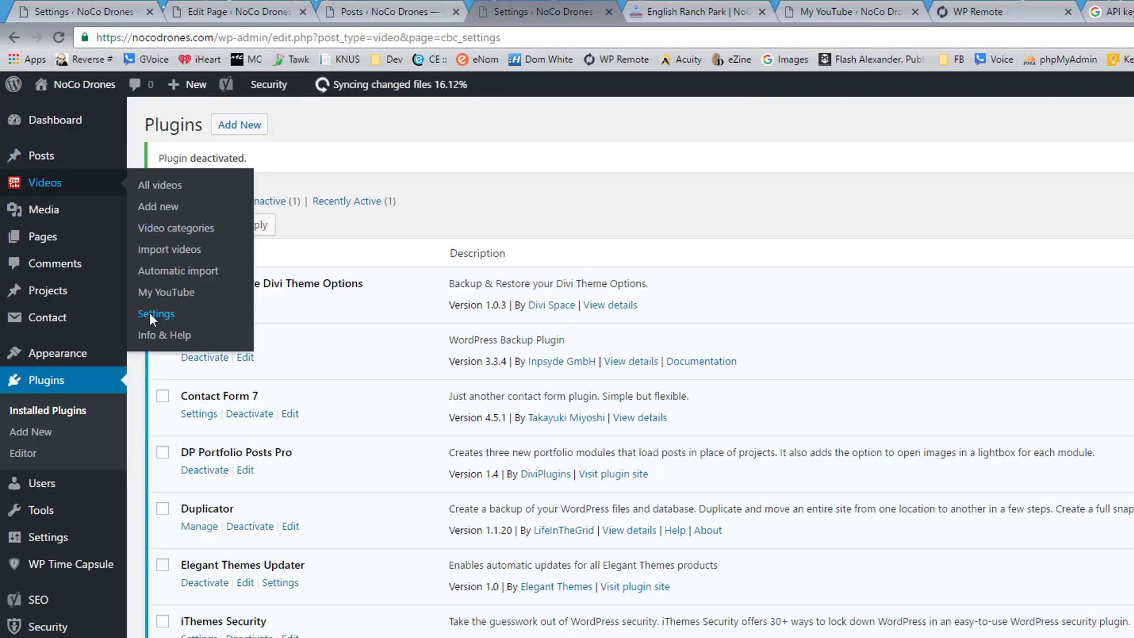
pyautogui.click(156, 314)
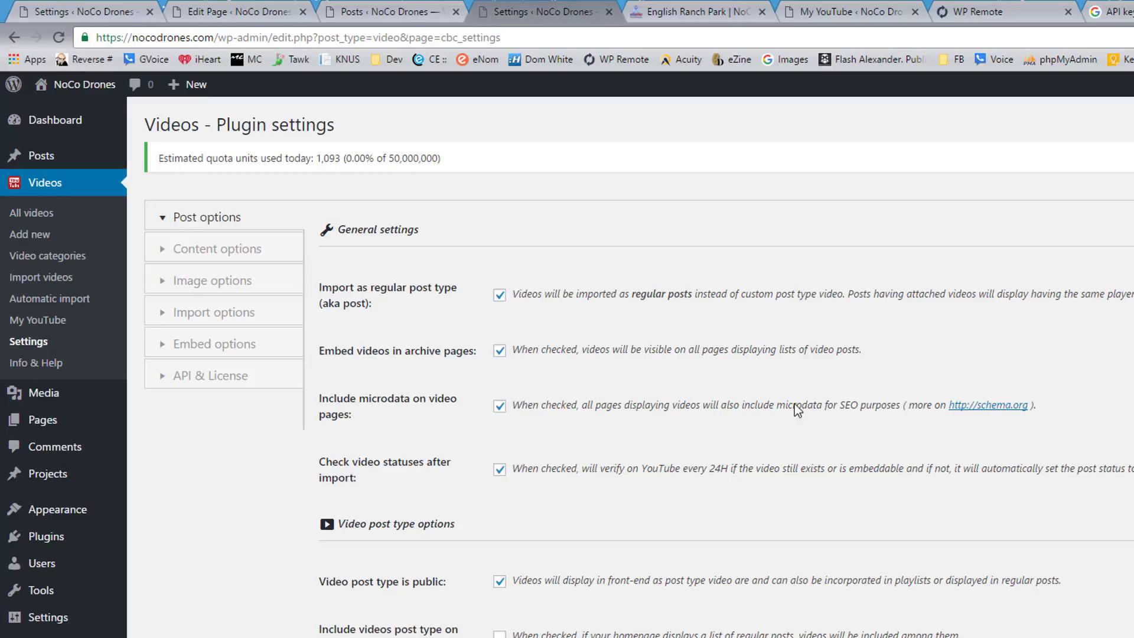
pyautogui.moveTo(1008, 506)
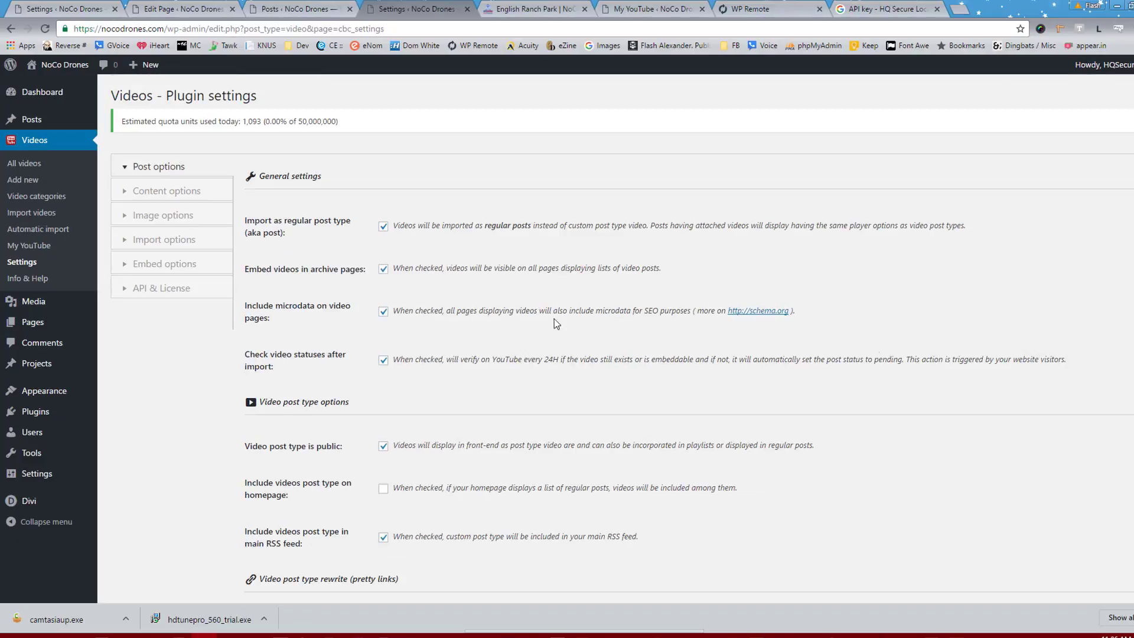
pyautogui.moveTo(160, 288)
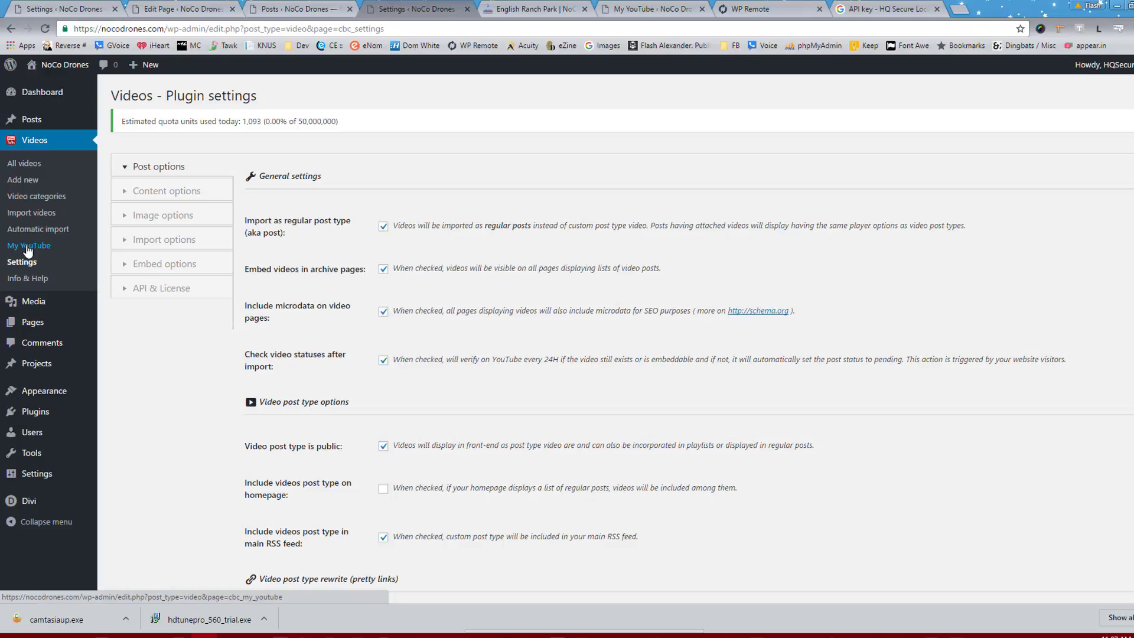
pyautogui.click(28, 246)
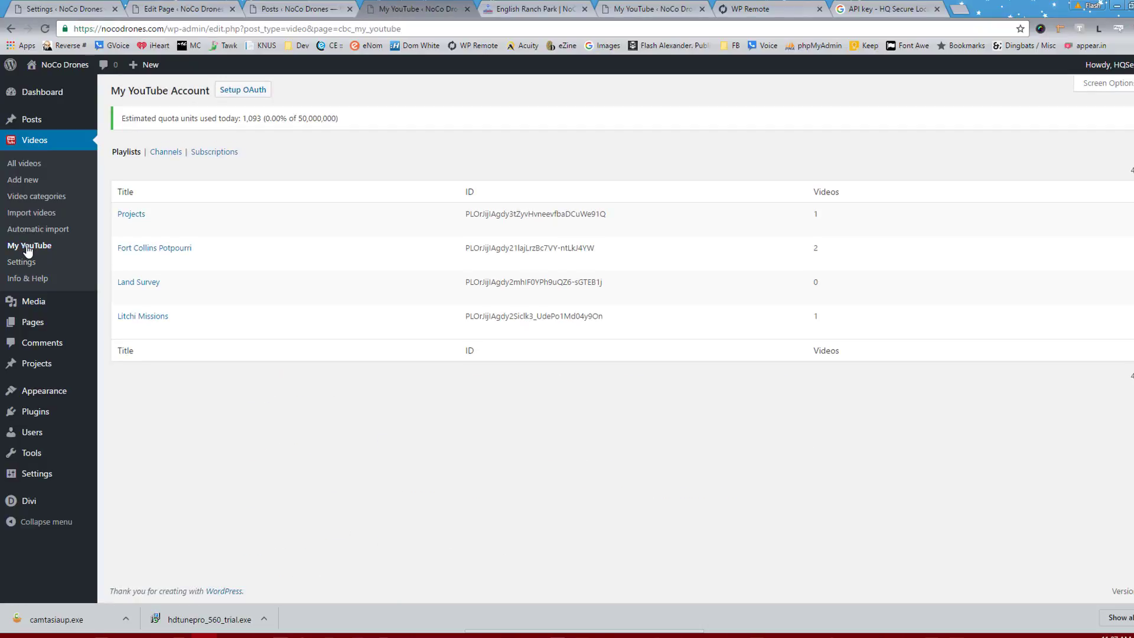